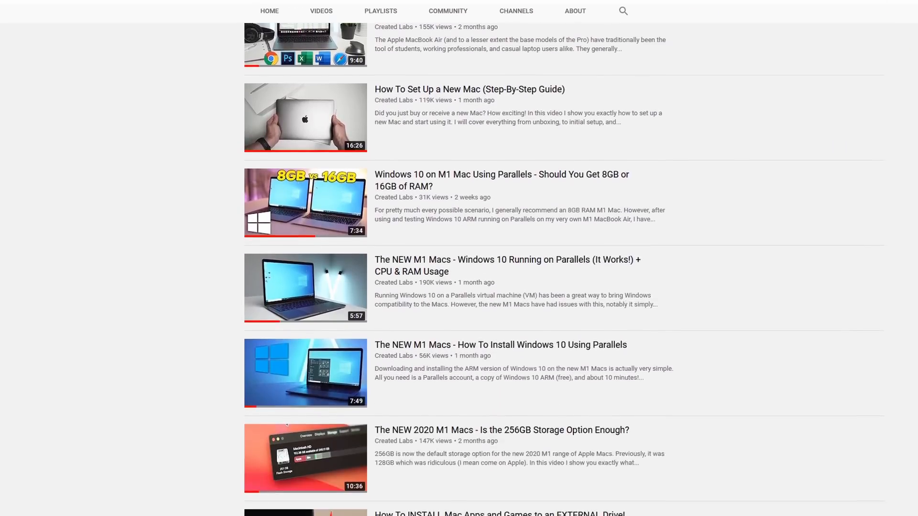
scroll(down, 3)
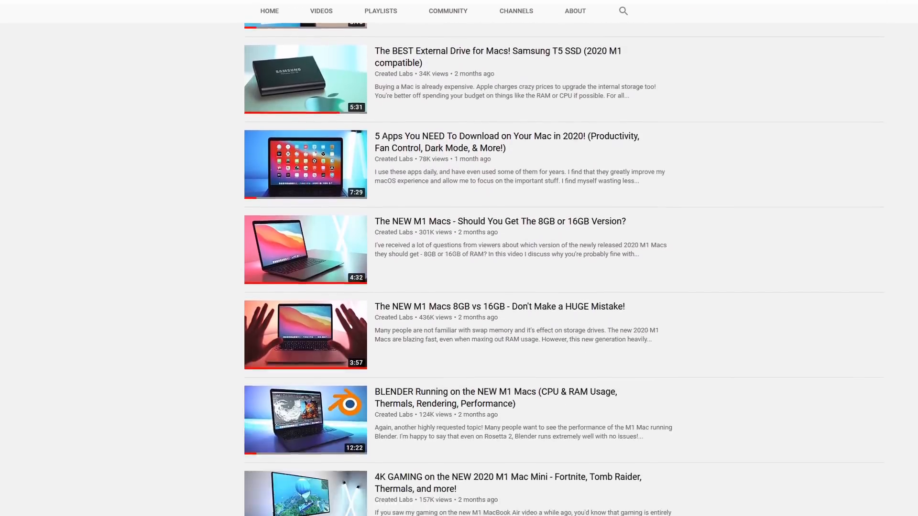
scroll(down, 3)
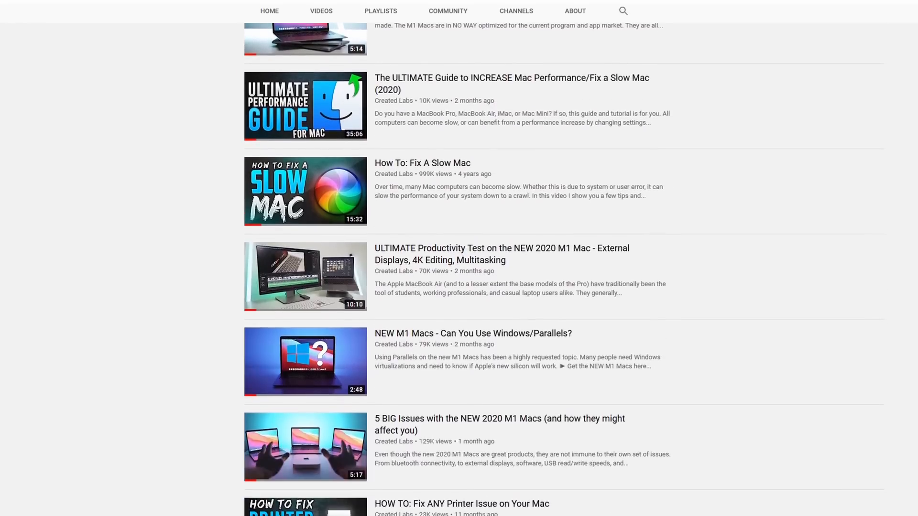